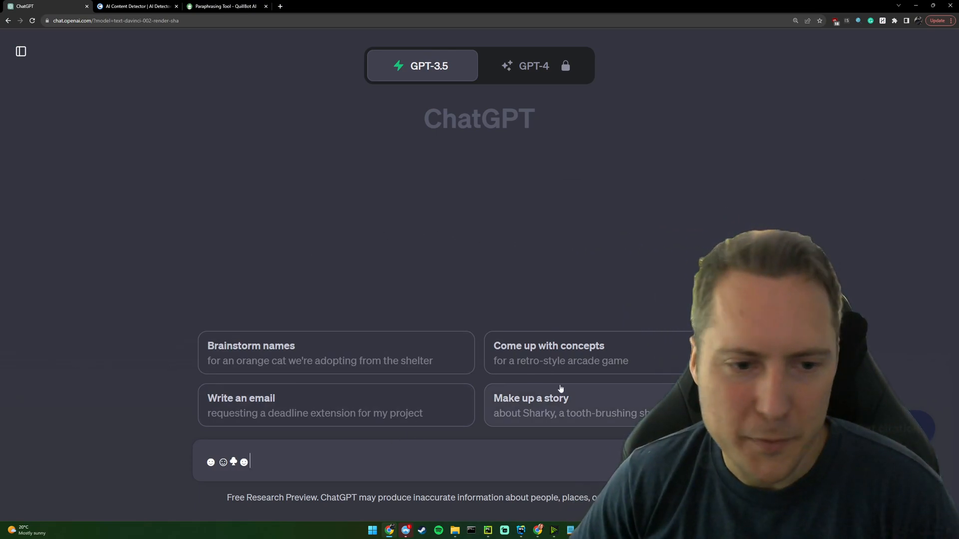
# Send the deadline-extension email prompt to ChatGPT and scroll through the generated email
pyautogui.click(336, 405)
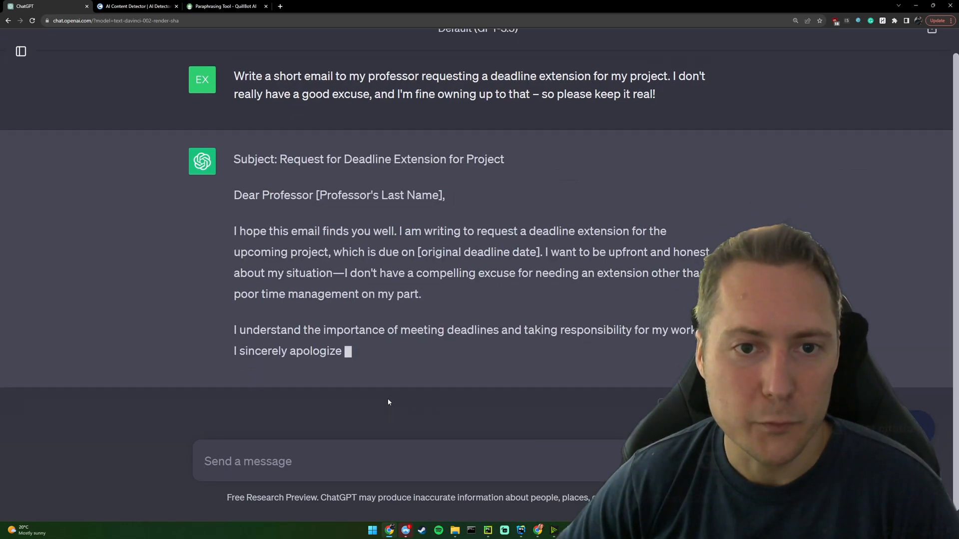
pyautogui.scroll(-3)
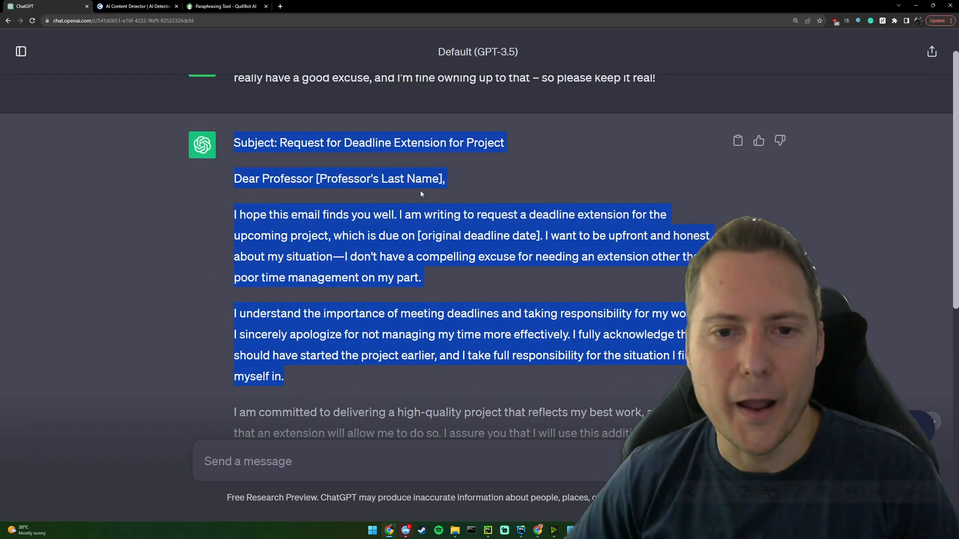
# Paste the 'Request for Deadline Extension for Project' email into Copyleaks and check it: 83.6% AI
pyautogui.click(136, 6)
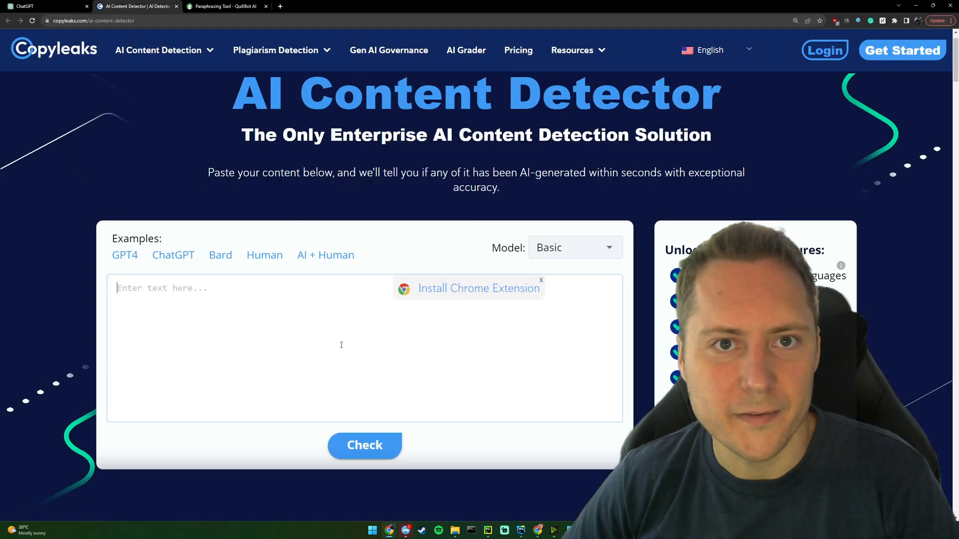
pyautogui.write('Subject: Request for Deadline Extension for Project')
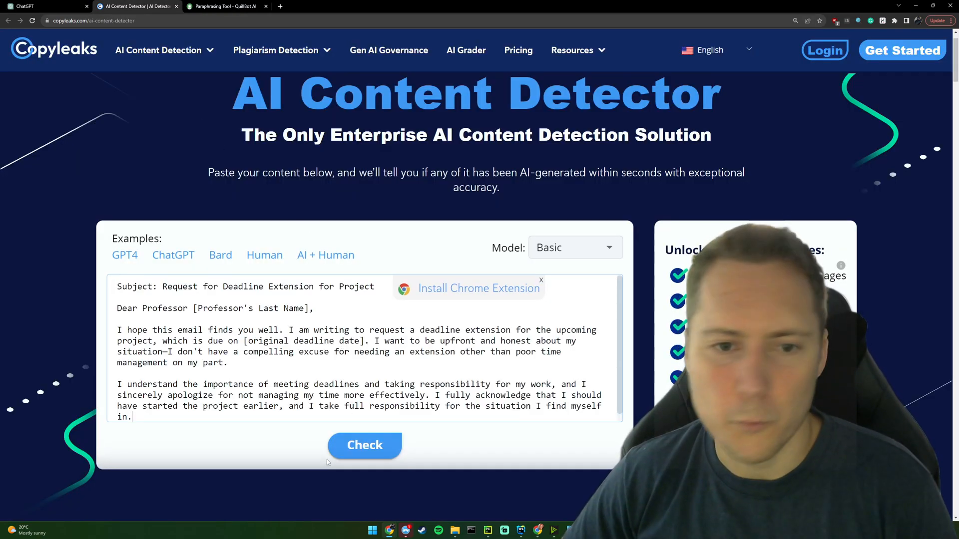
pyautogui.click(364, 444)
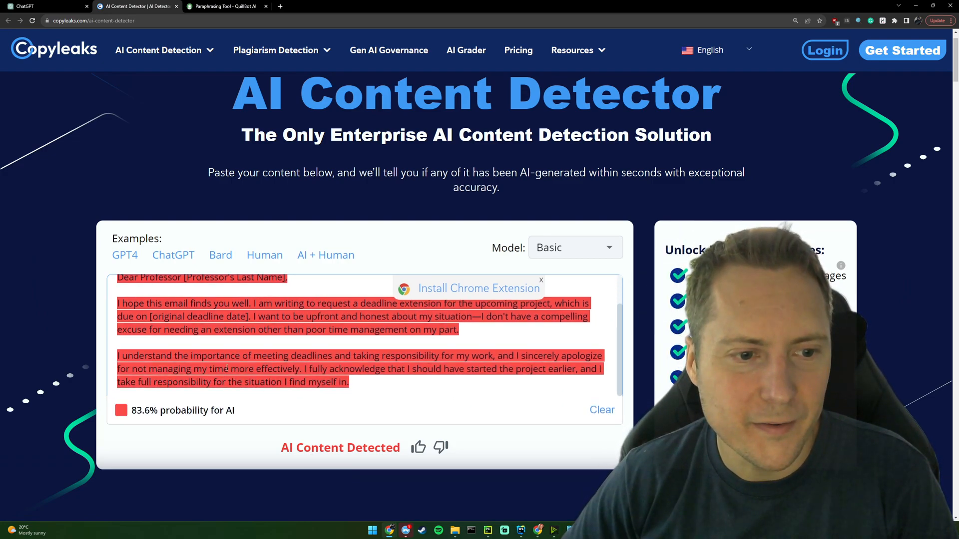
pyautogui.click(225, 5)
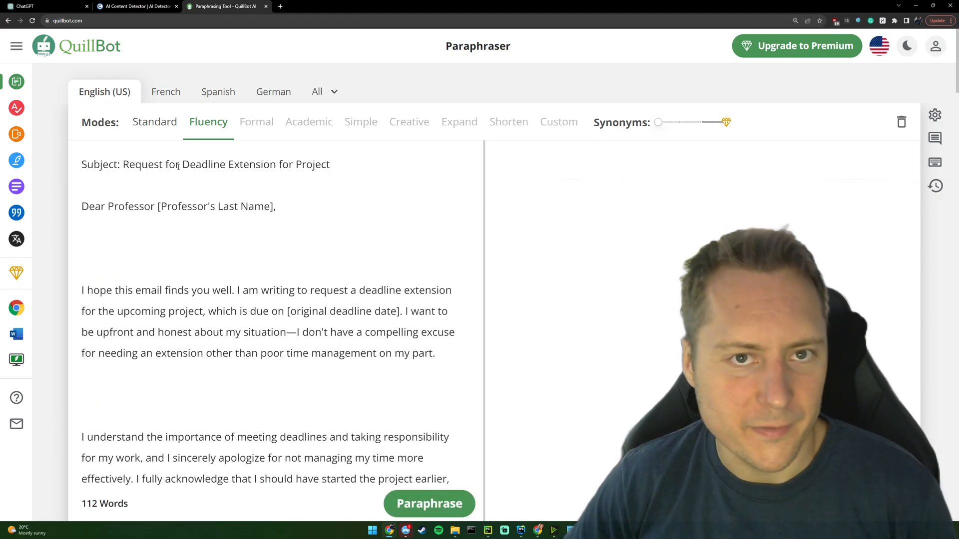
# Paraphrase the email in QuillBot Fluency mode and swap in alternative wording for its opening sentence
pyautogui.click(428, 503)
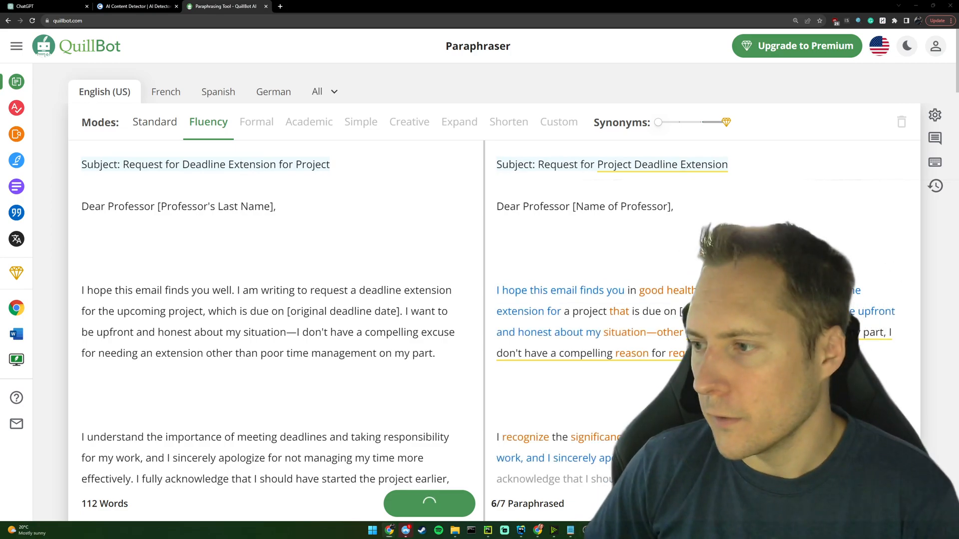
pyautogui.click(430, 503)
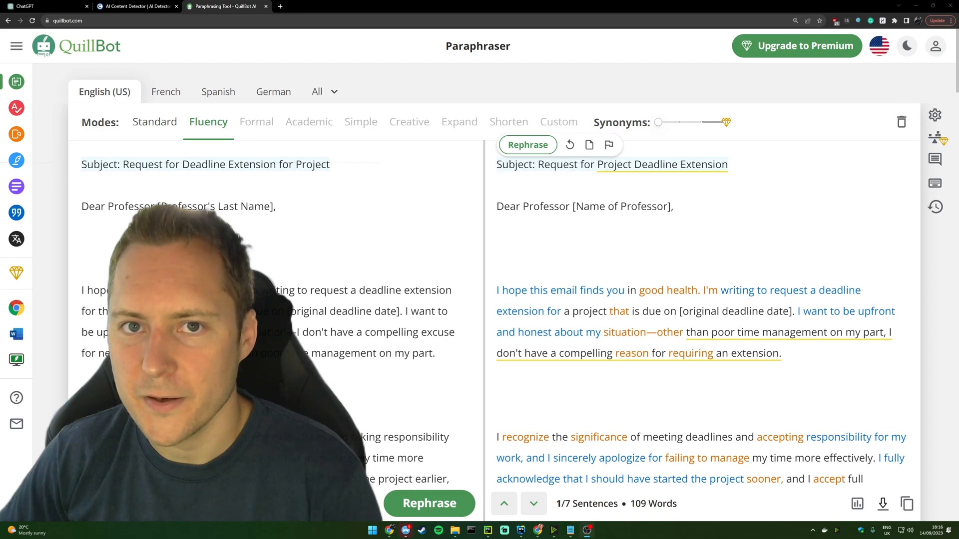
pyautogui.scroll(-3)
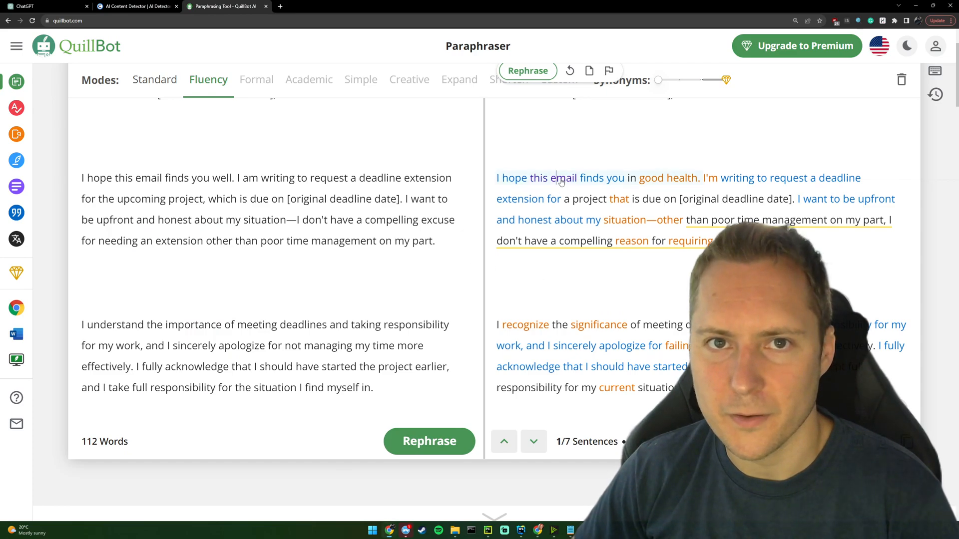
pyautogui.click(537, 178)
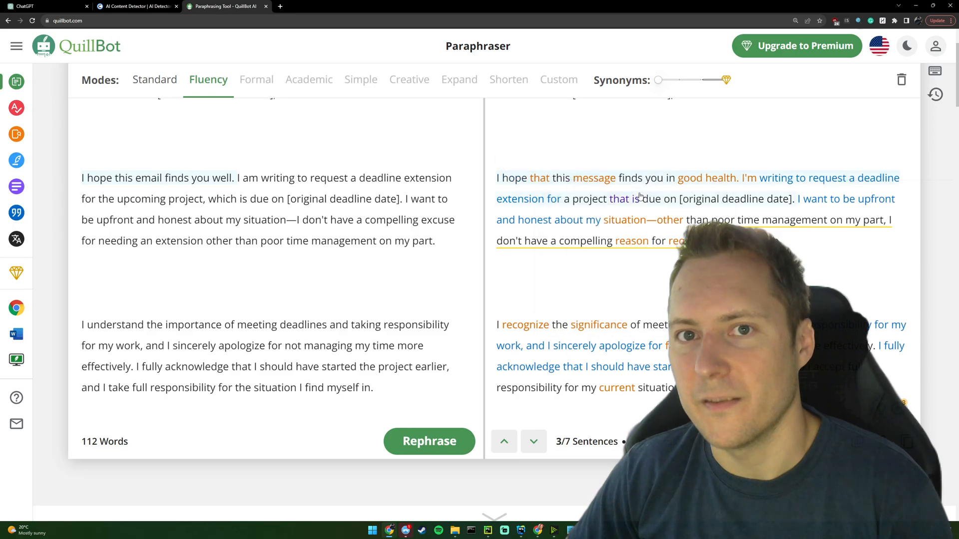
pyautogui.scroll(3)
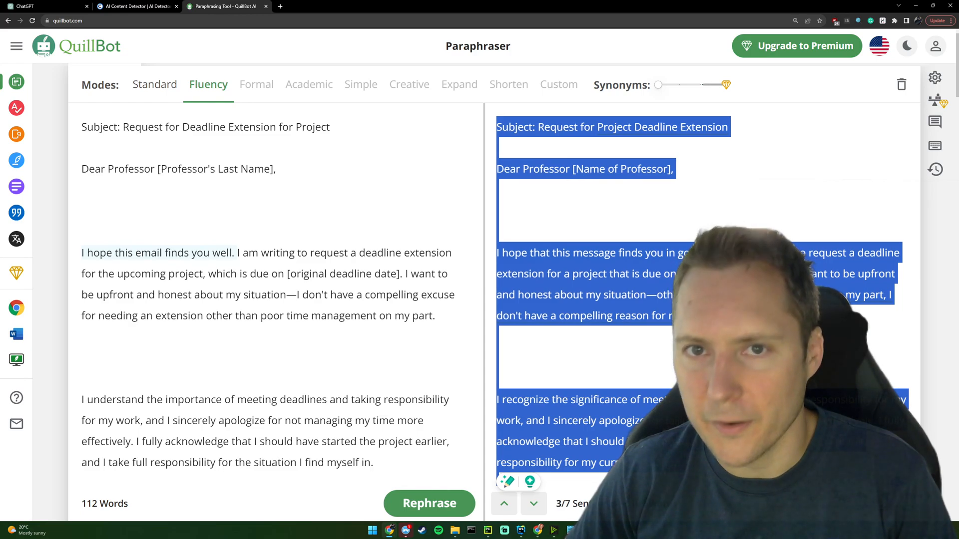
pyautogui.click(136, 6)
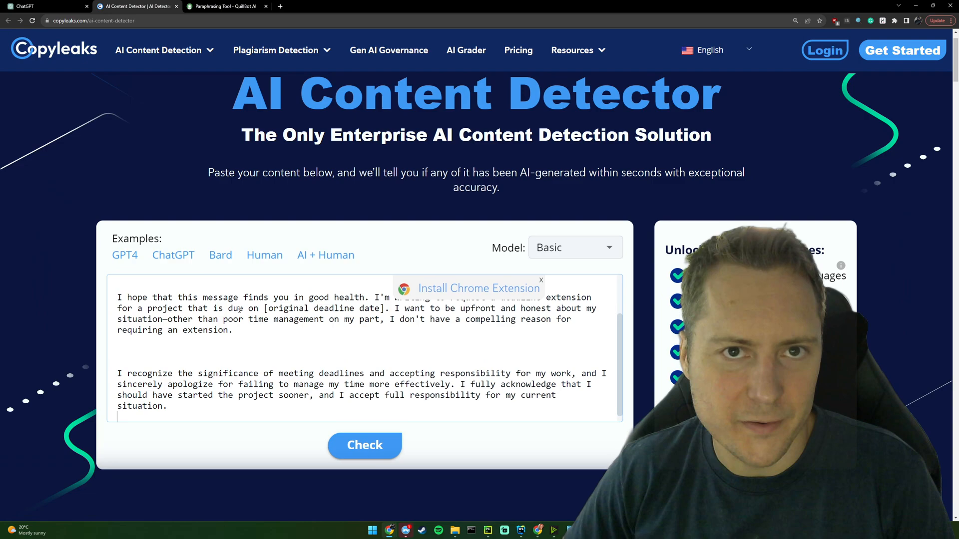
# Check the paraphrased email in Copyleaks, hit the daily limit, and reload copyleaks.com/ai-content-detector
pyautogui.click(365, 445)
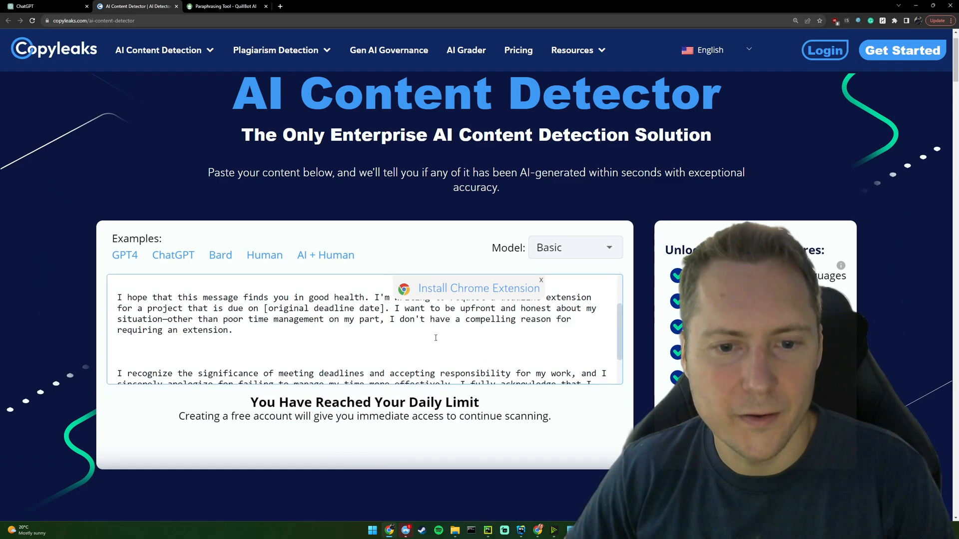
pyautogui.scroll(-3)
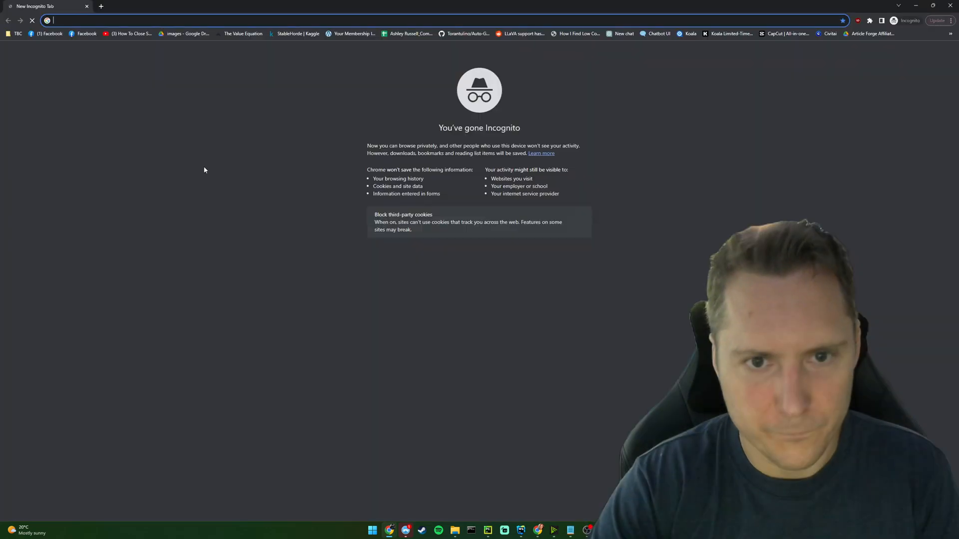
pyautogui.write('copyleaks.com/ai-content-detector')
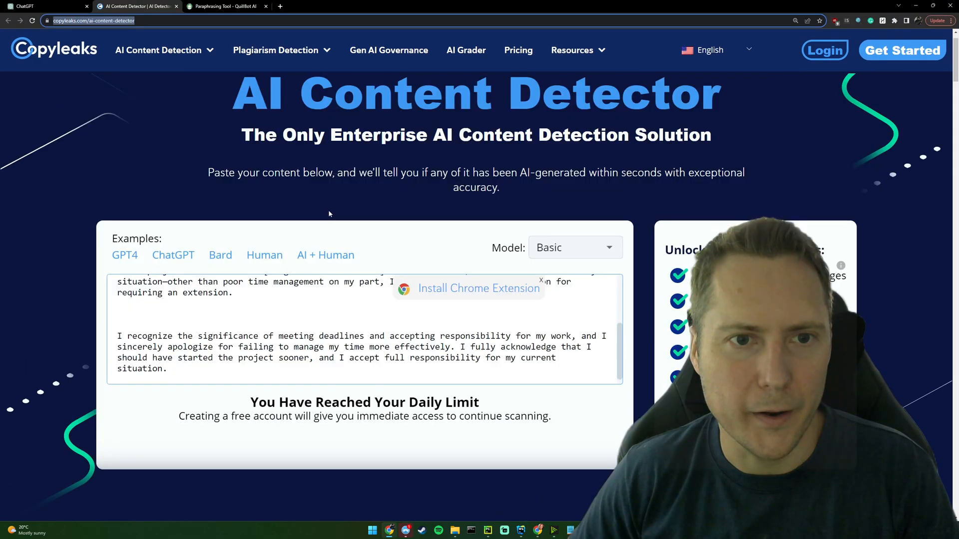
# Re-run the Copyleaks check on the pasted email, then open another blank incognito tab
pyautogui.click(226, 6)
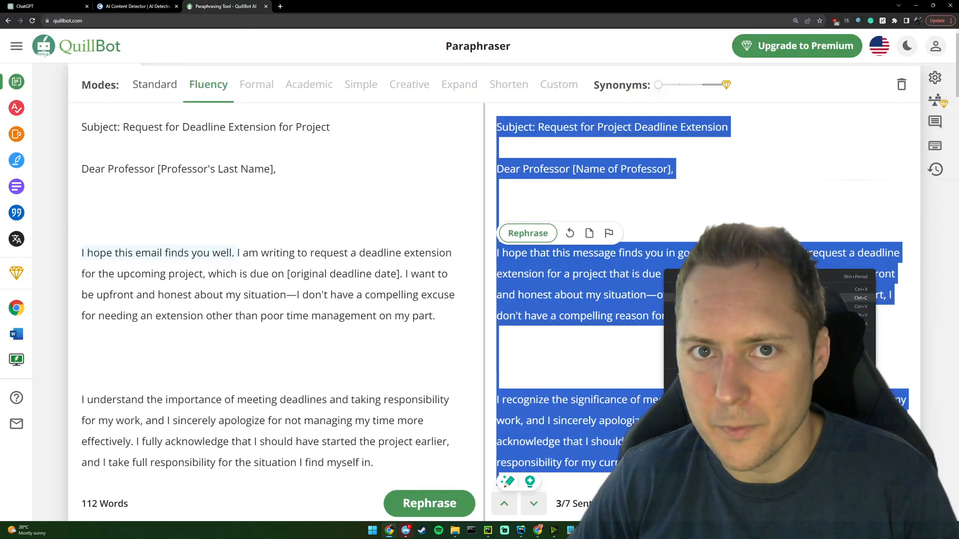
pyautogui.click(136, 6)
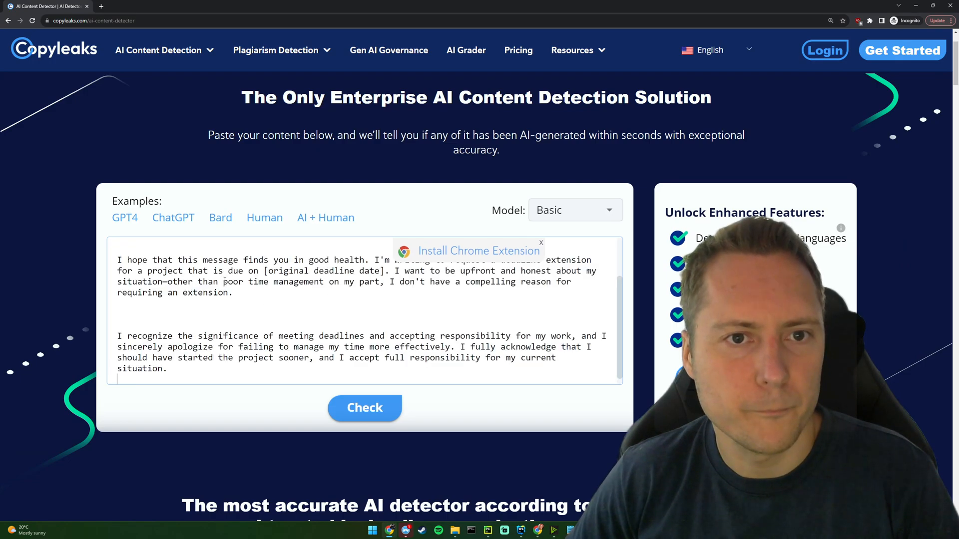
pyautogui.click(365, 408)
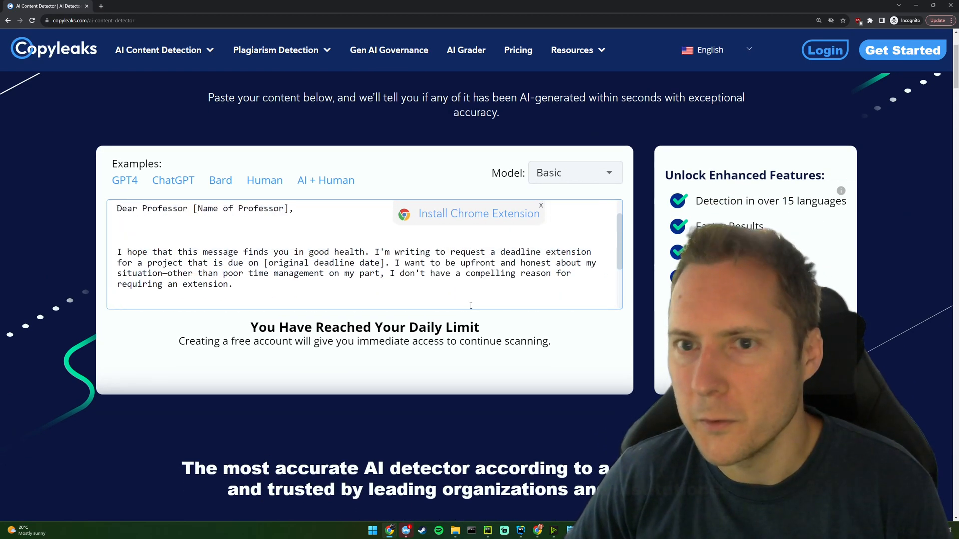
pyautogui.click(190, 6)
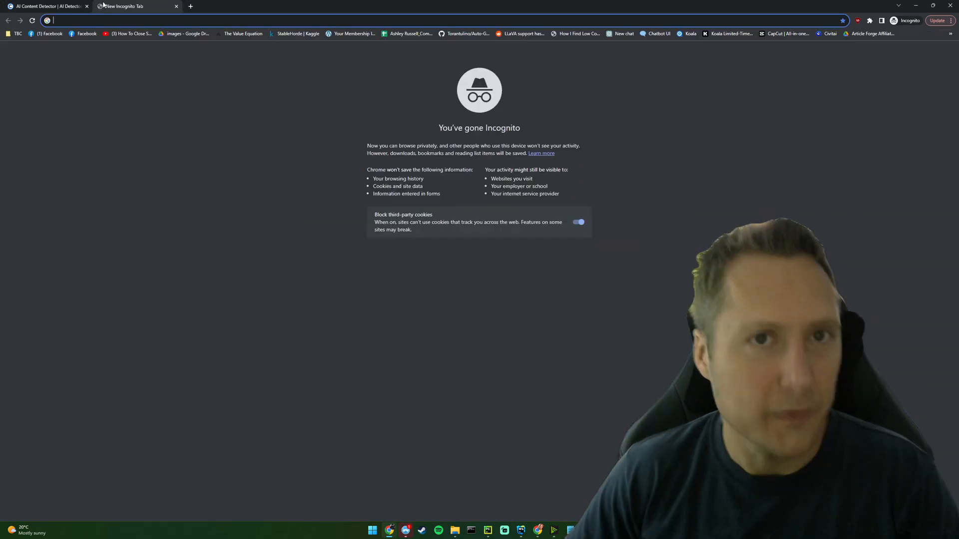
# Search Google for 'ai content detector' and browse the results for Writer's detector
pyautogui.write('articlefiesta.com')
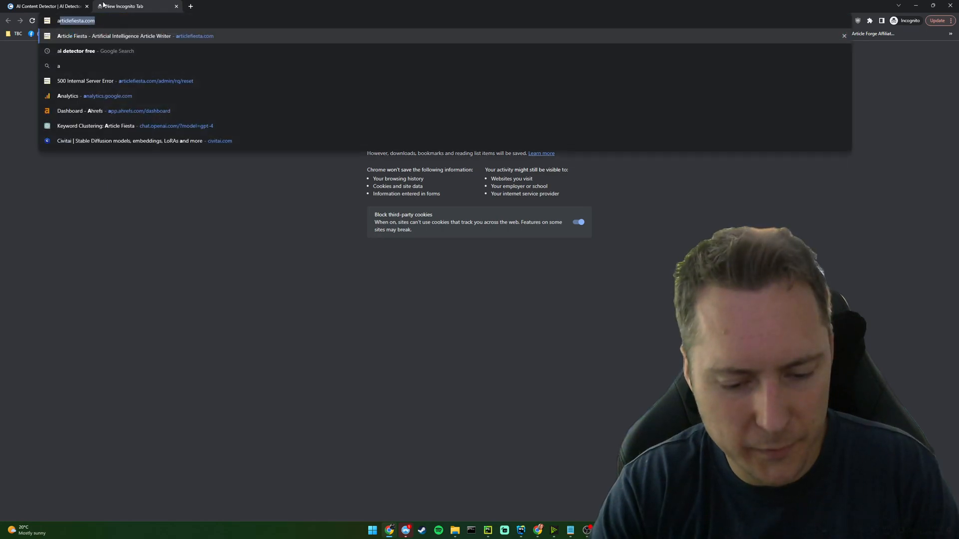
pyautogui.write('ai content det')
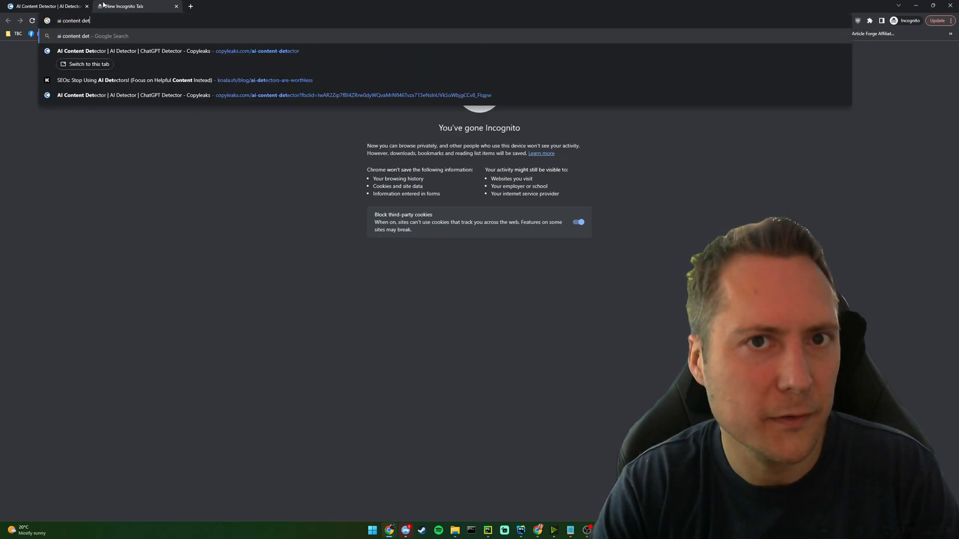
pyautogui.write('ector')
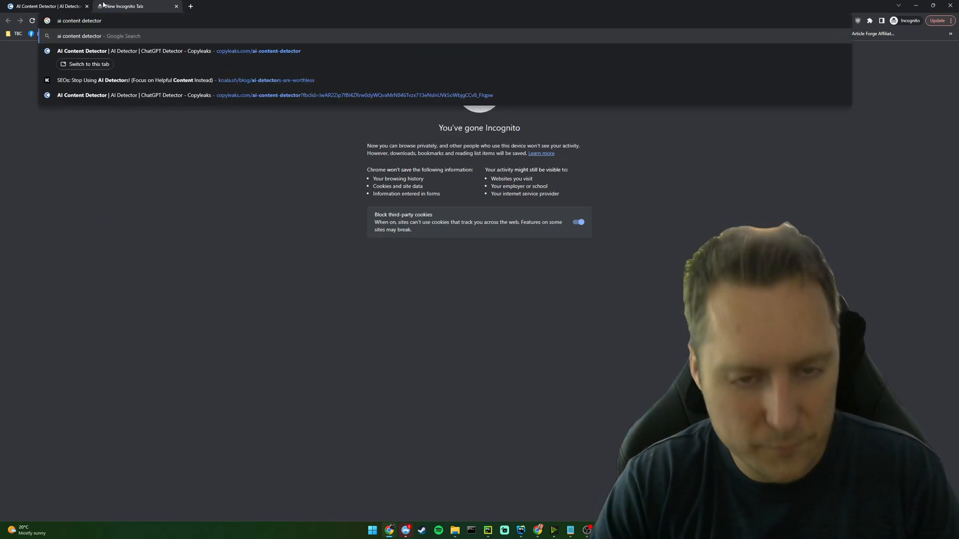
pyautogui.press('Return')
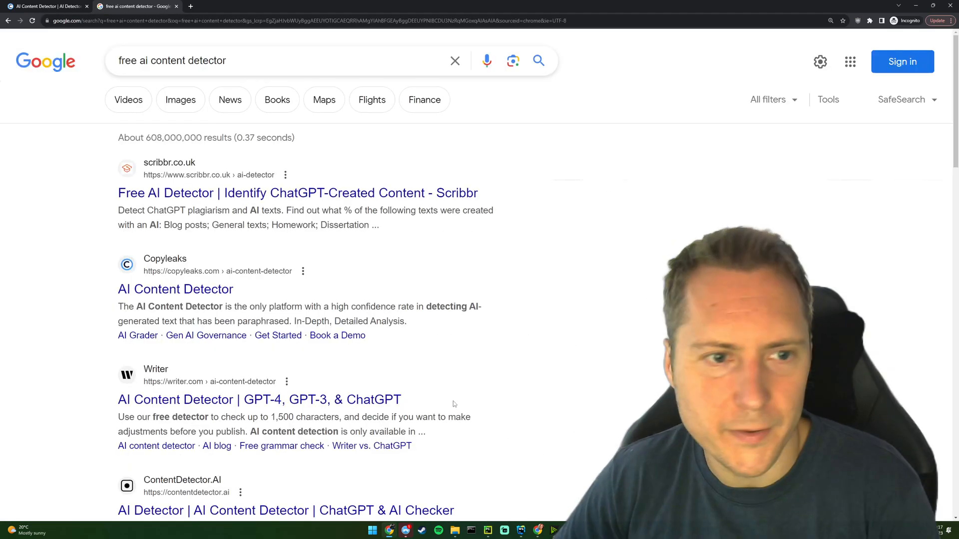
pyautogui.scroll(-3)
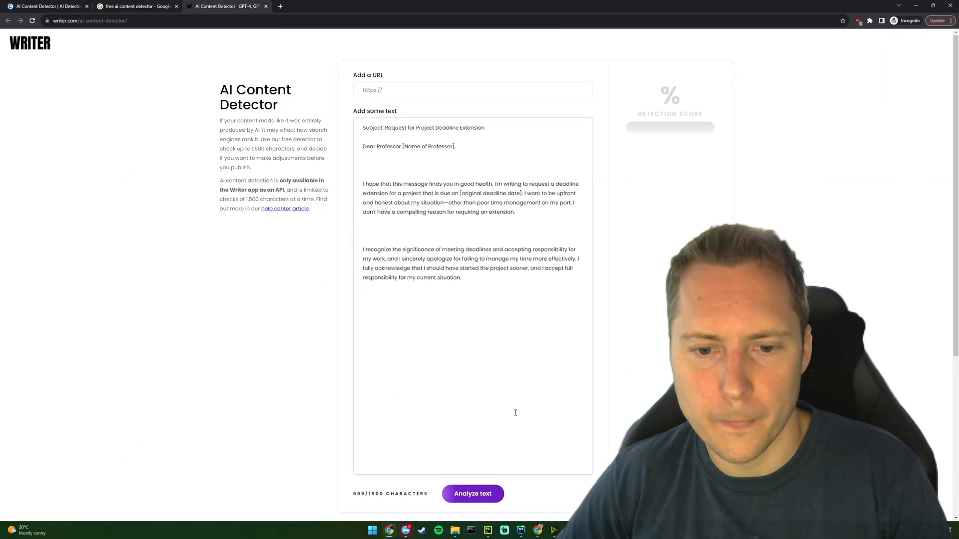
# Analyze the email in Writer's detector for a 99% human score, then start a Google search
pyautogui.click(472, 493)
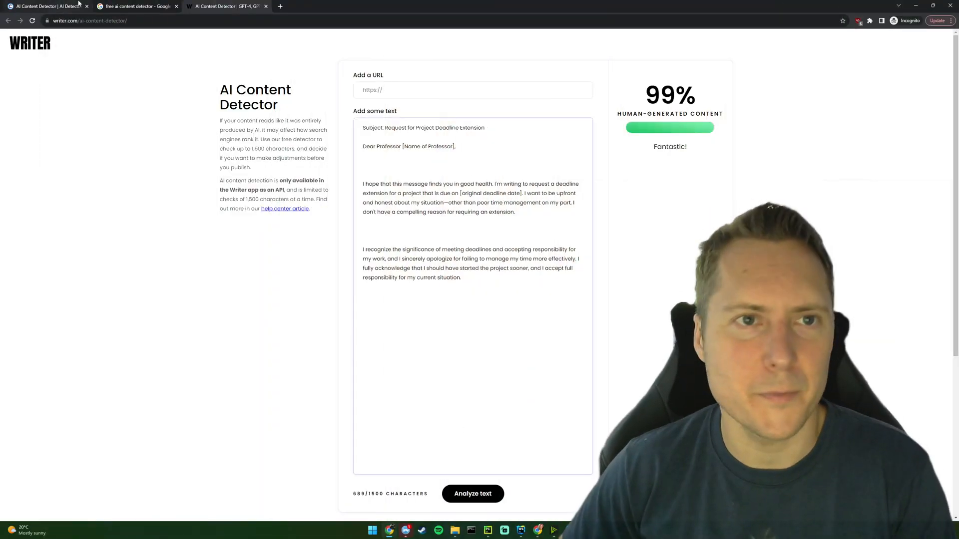
pyautogui.write('what is googles stance on ai content')
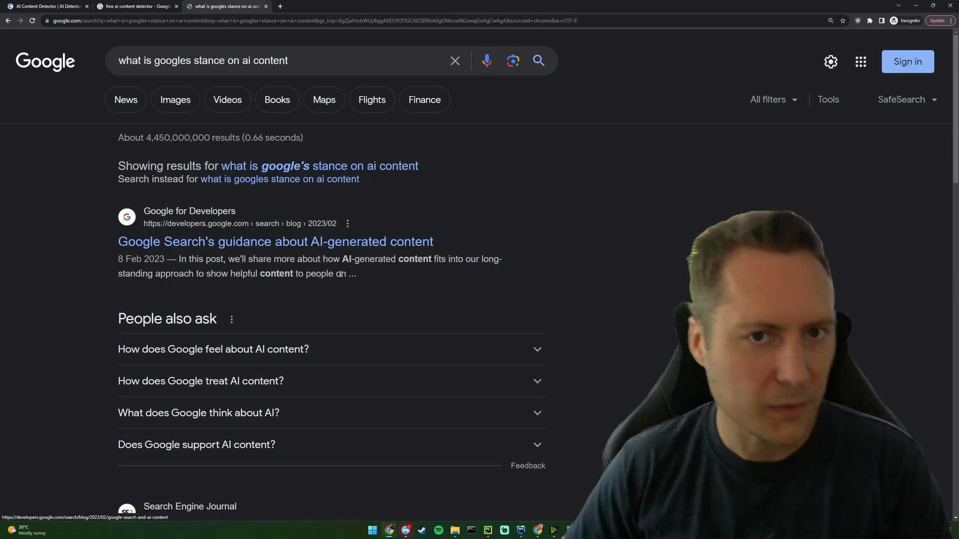
# Open the 'Google Search's guidance about AI-generated content' result from Google for Developers
pyautogui.click(275, 241)
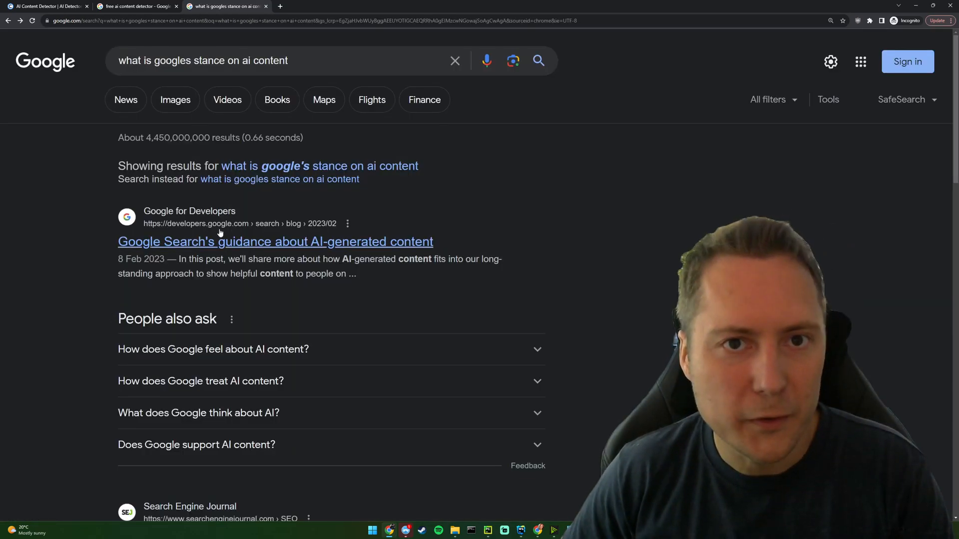
pyautogui.click(275, 241)
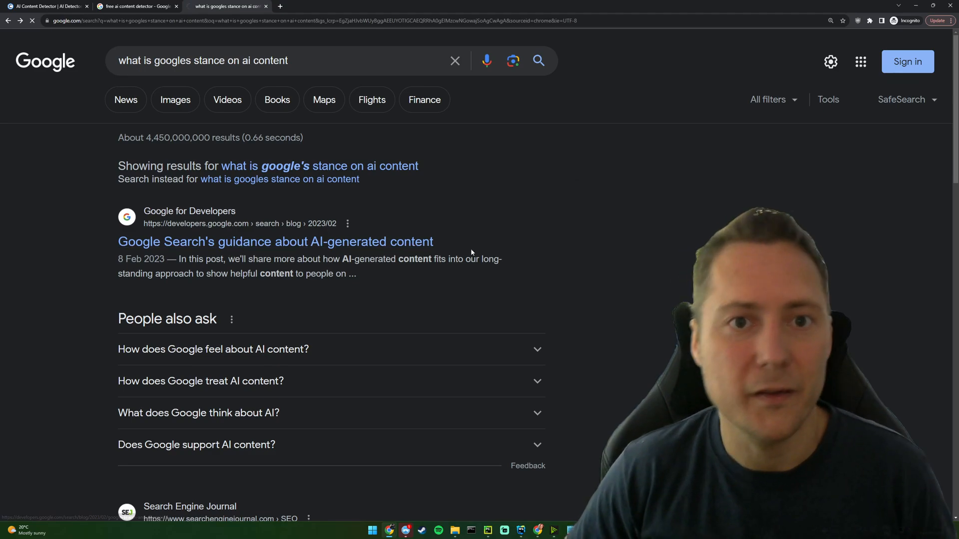
pyautogui.click(275, 242)
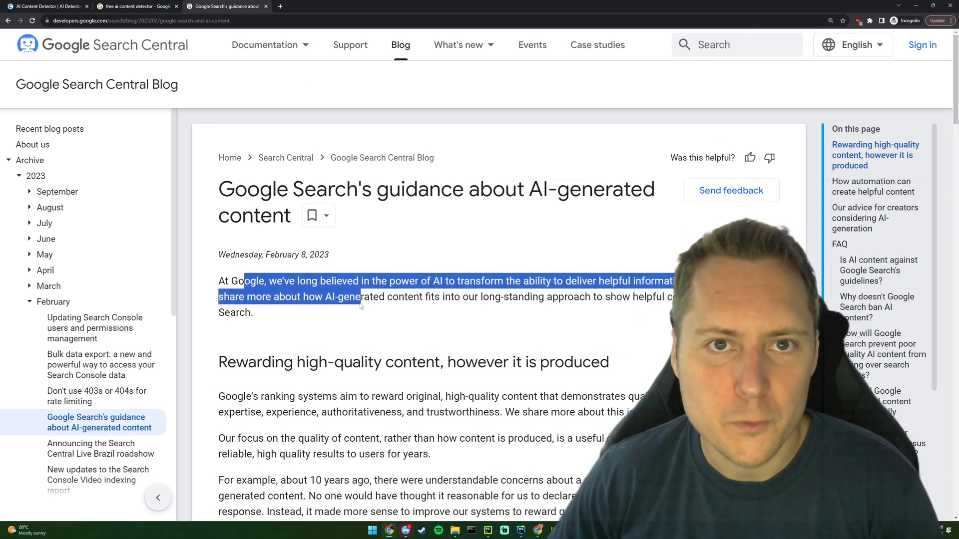
pyautogui.click(367, 297)
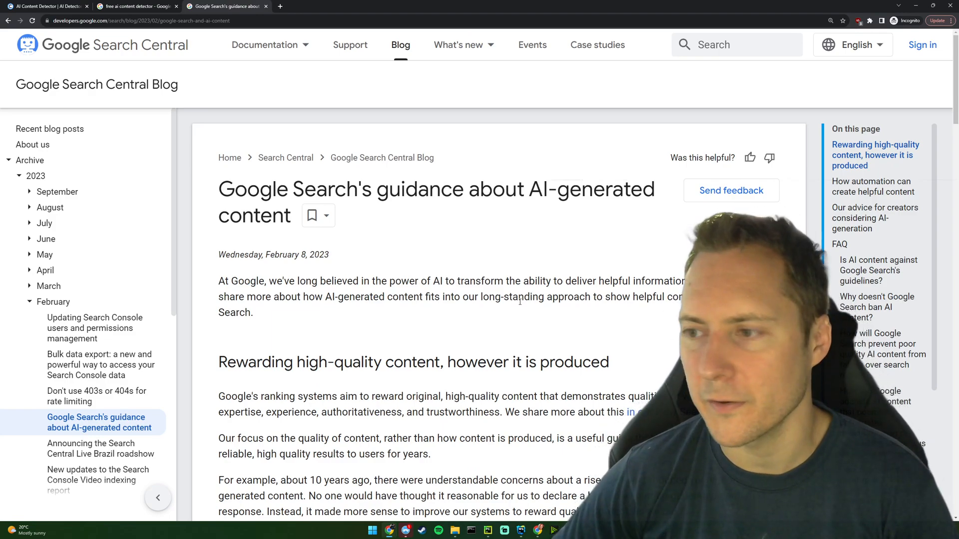
pyautogui.moveTo(626, 361)
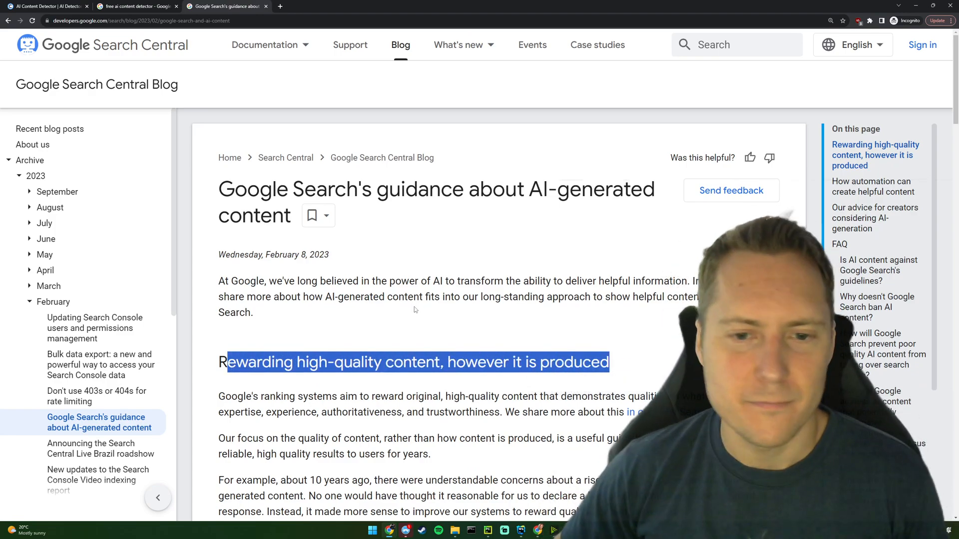
pyautogui.click(405, 330)
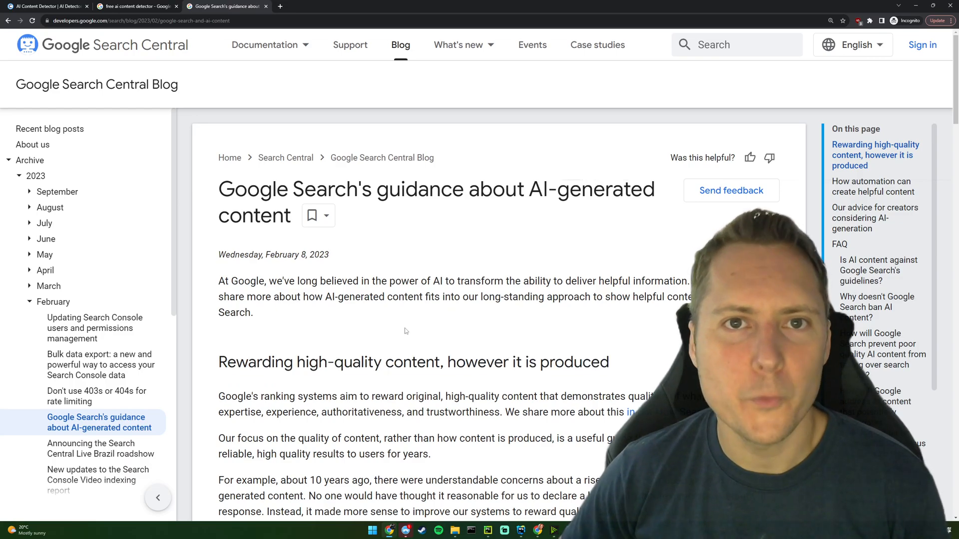